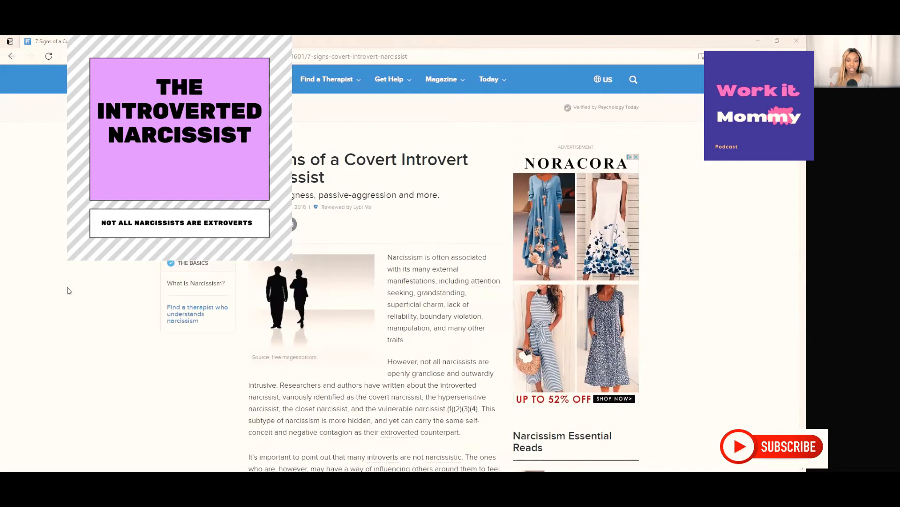
scroll(down, 3)
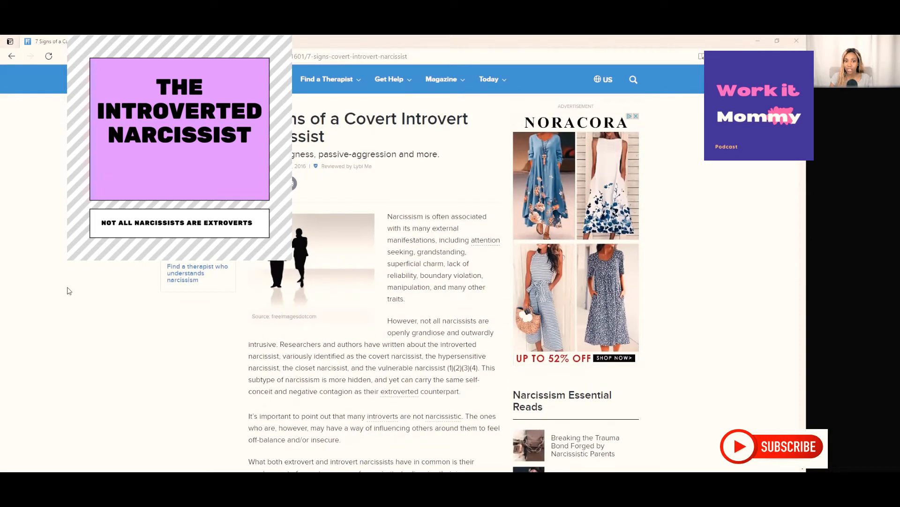
scroll(down, 3)
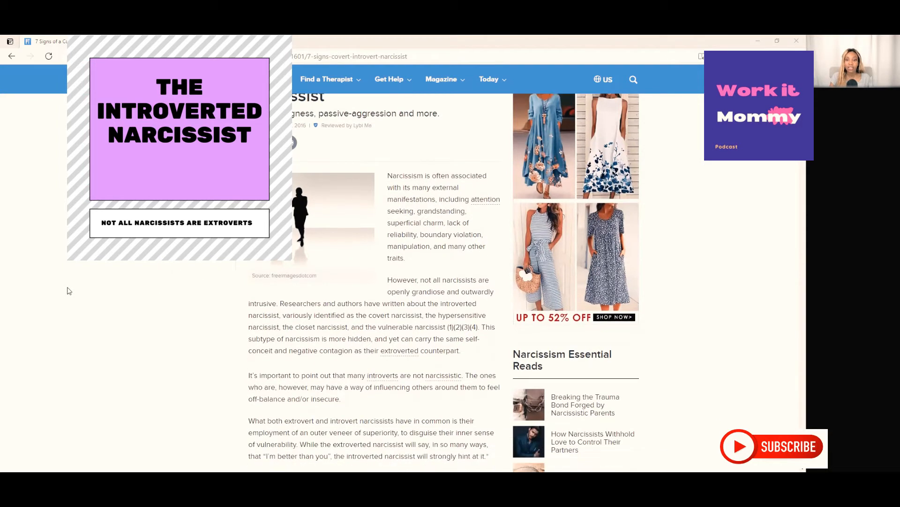
mouse_move(470, 191)
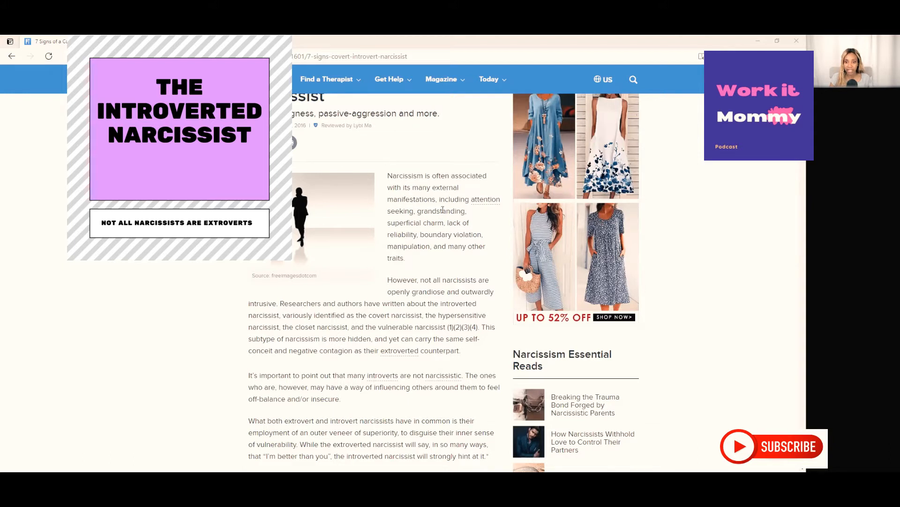
mouse_move(434, 219)
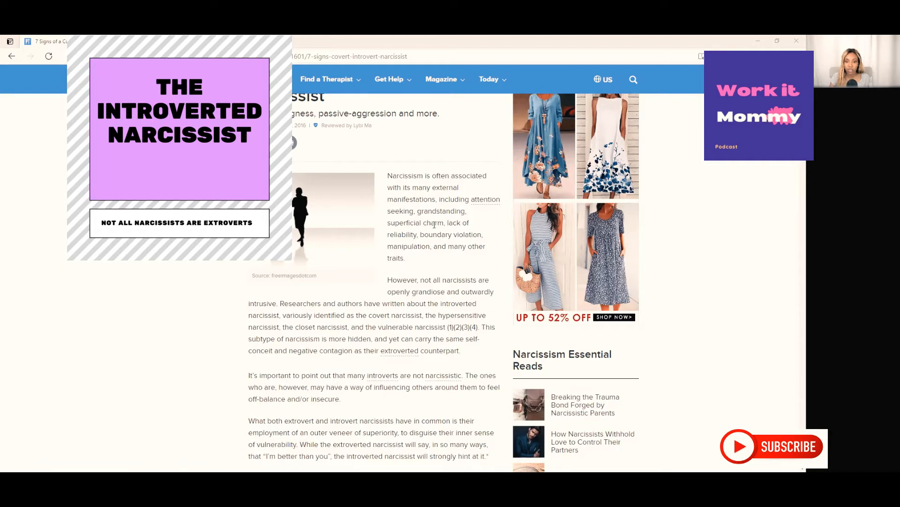
mouse_move(464, 238)
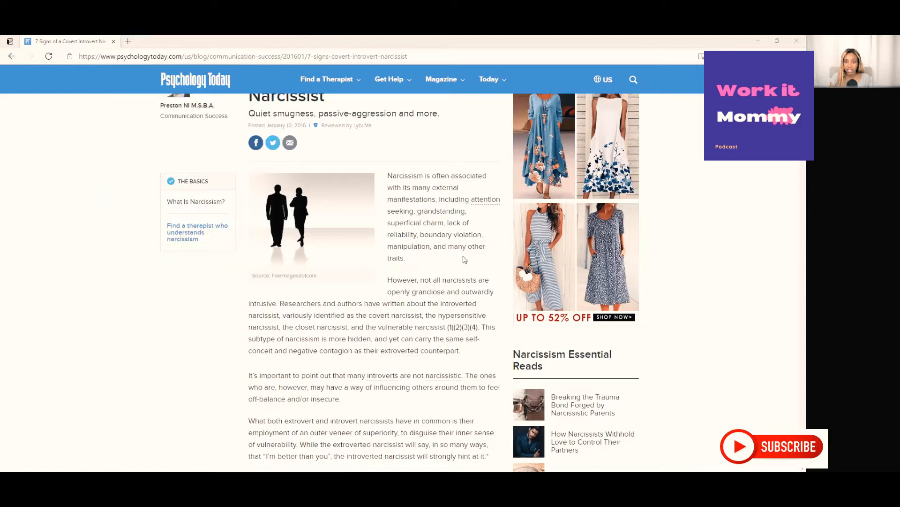
scroll(down, 3)
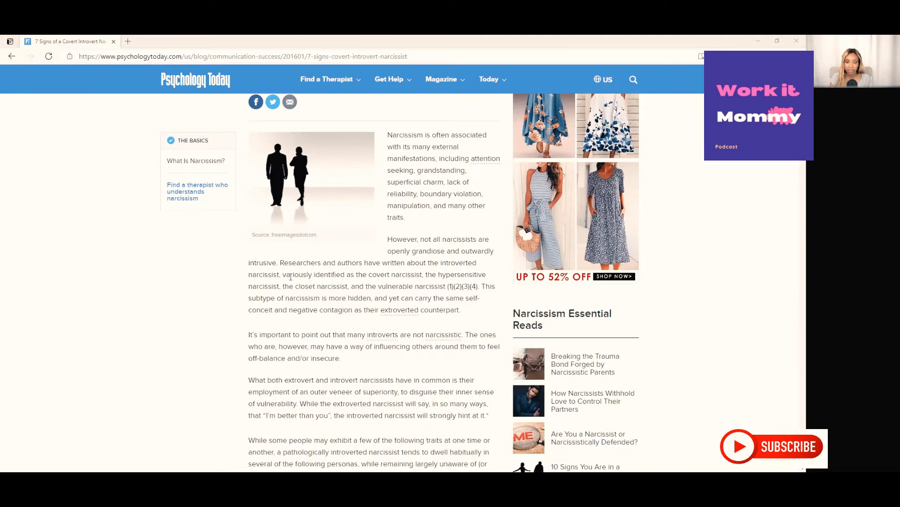
mouse_move(366, 280)
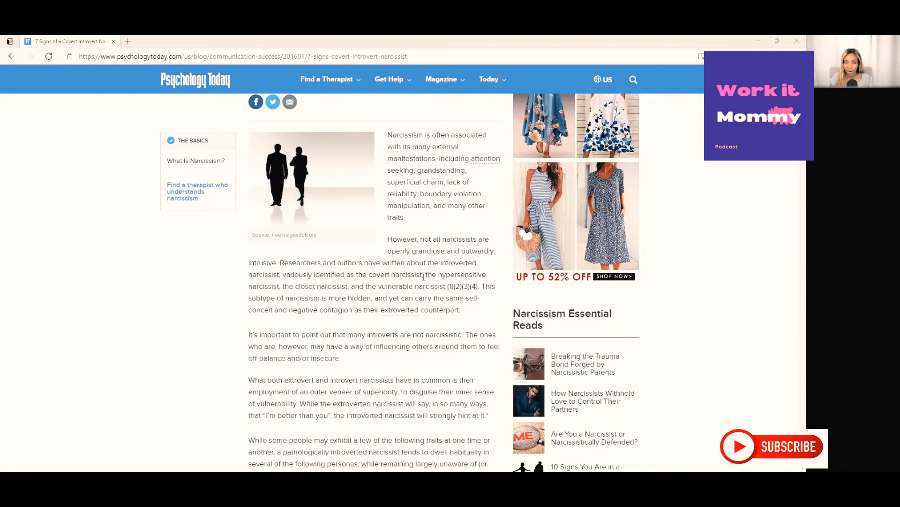
mouse_move(443, 275)
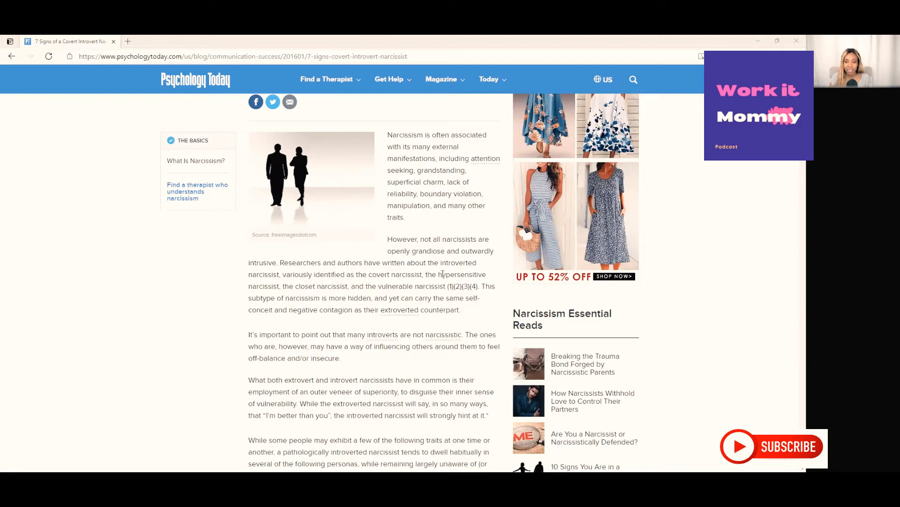
mouse_move(321, 292)
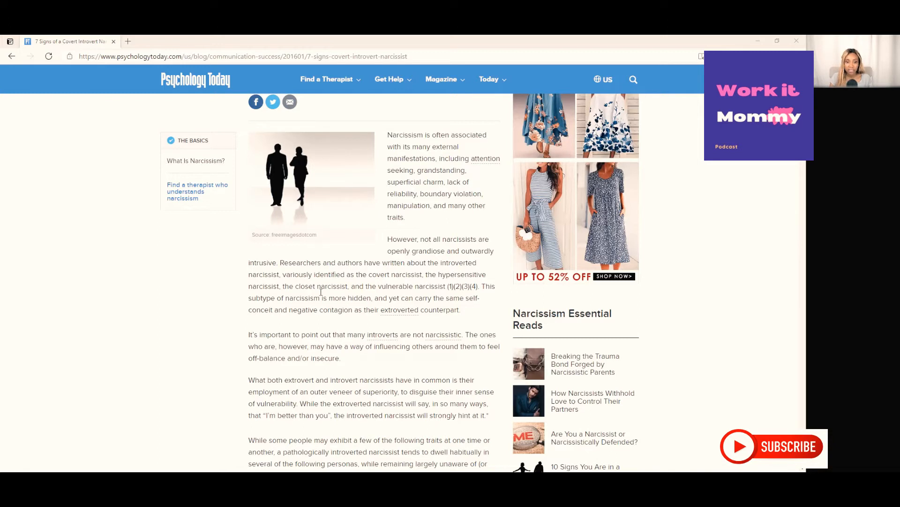
mouse_move(395, 299)
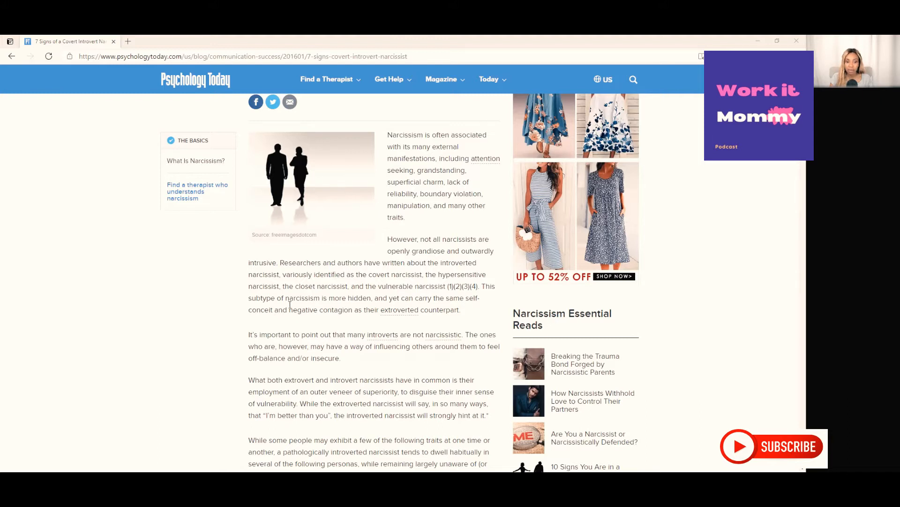
mouse_move(371, 307)
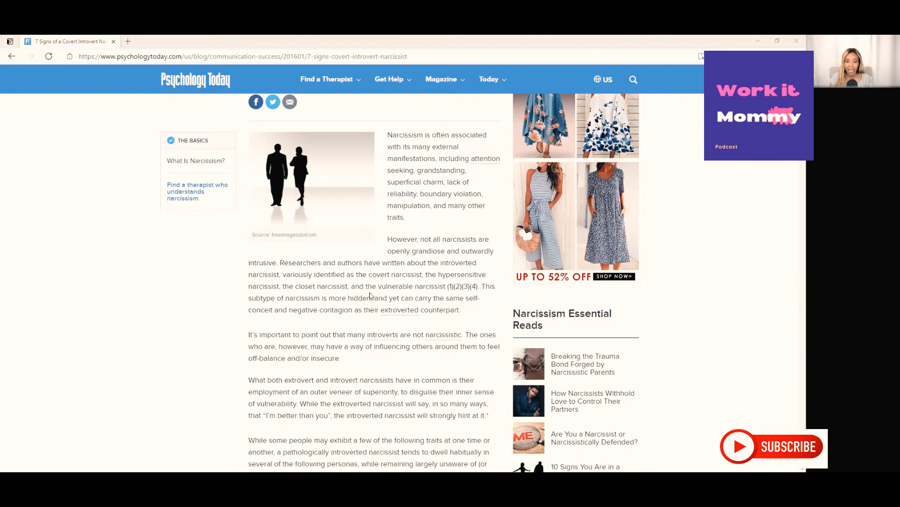
mouse_move(362, 305)
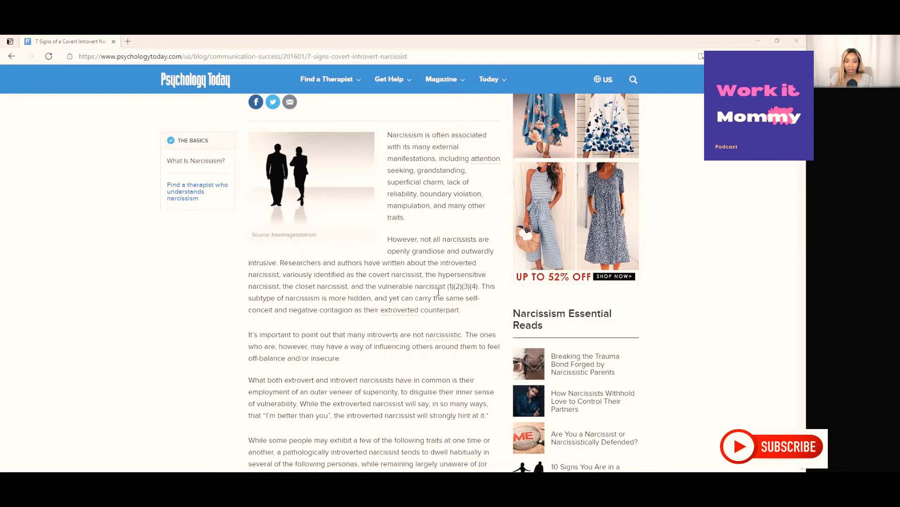
scroll(down, 3)
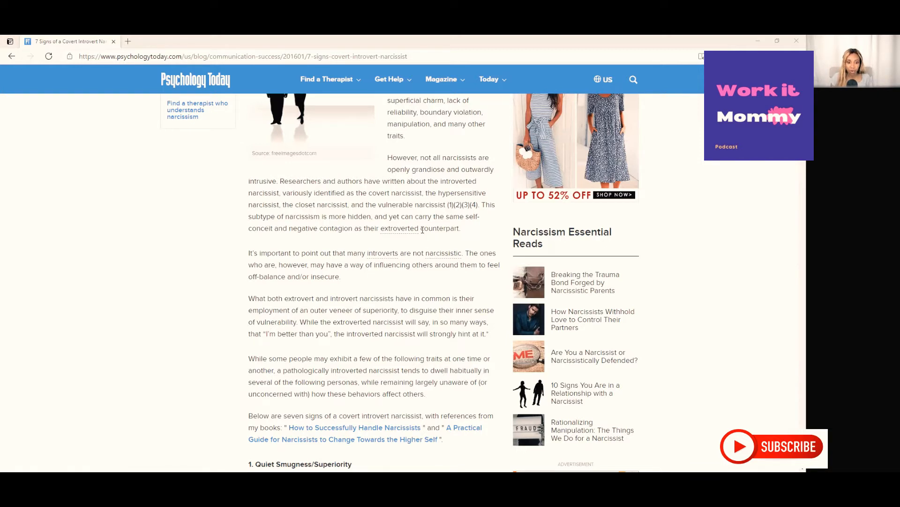
mouse_move(306, 261)
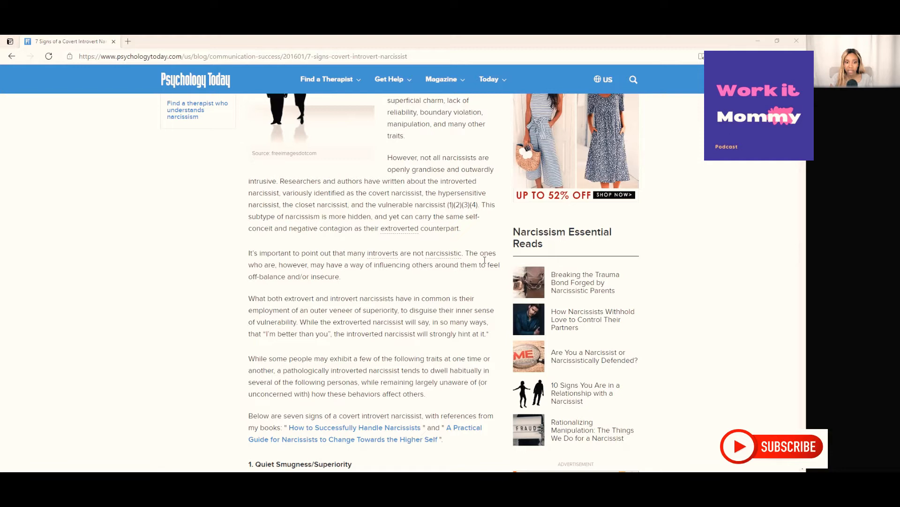
mouse_move(415, 274)
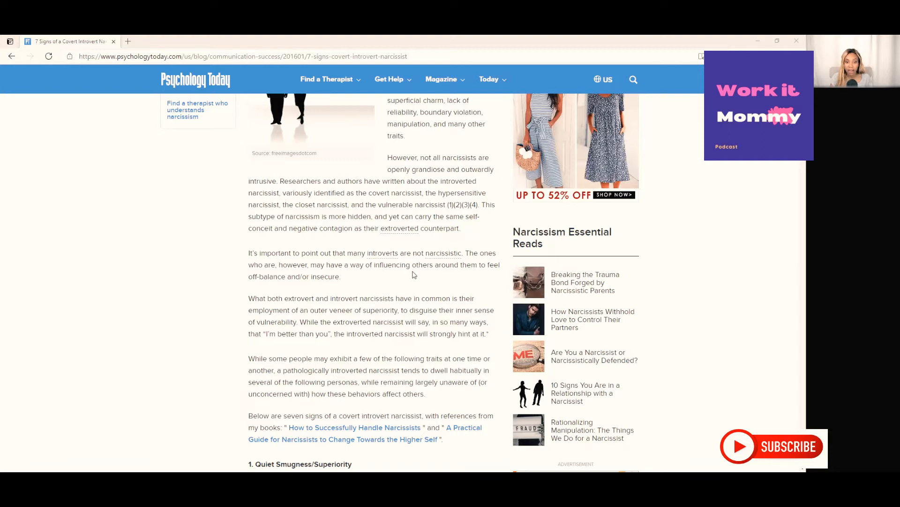
mouse_move(449, 278)
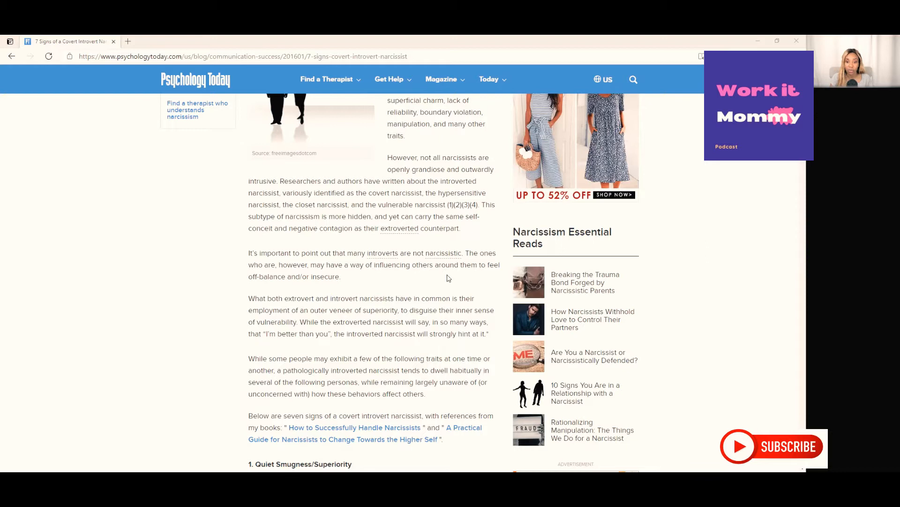
mouse_move(439, 259)
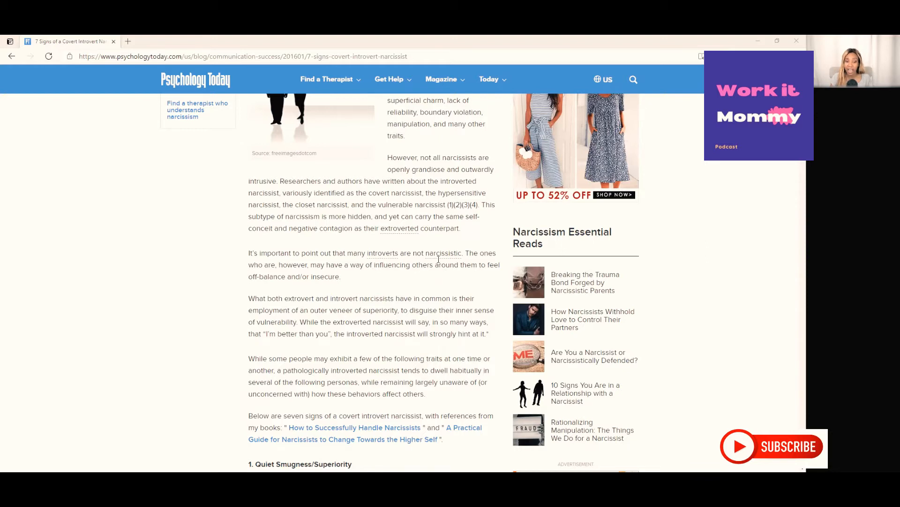
scroll(down, 3)
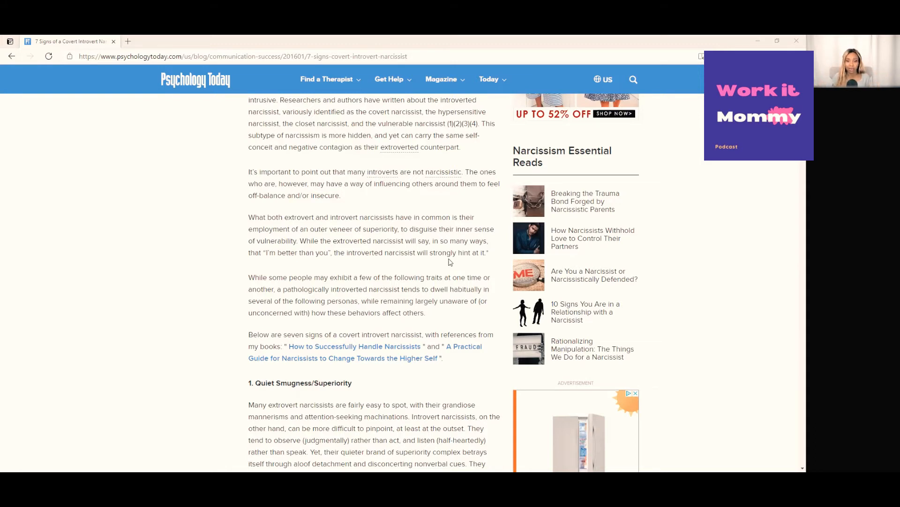
scroll(down, 3)
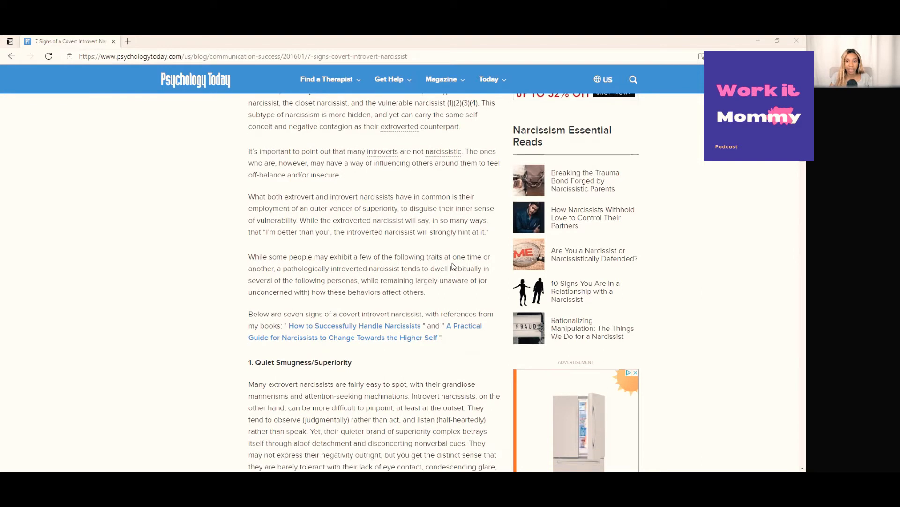
scroll(down, 3)
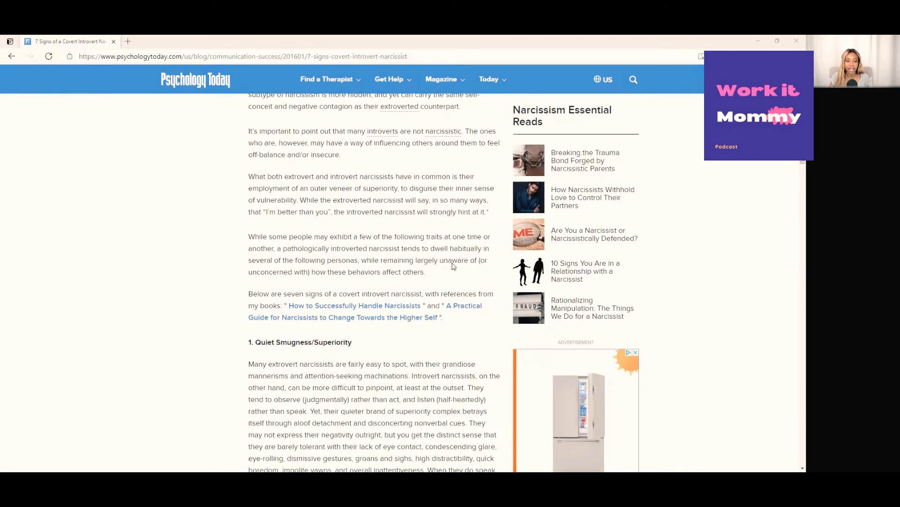
scroll(down, 3)
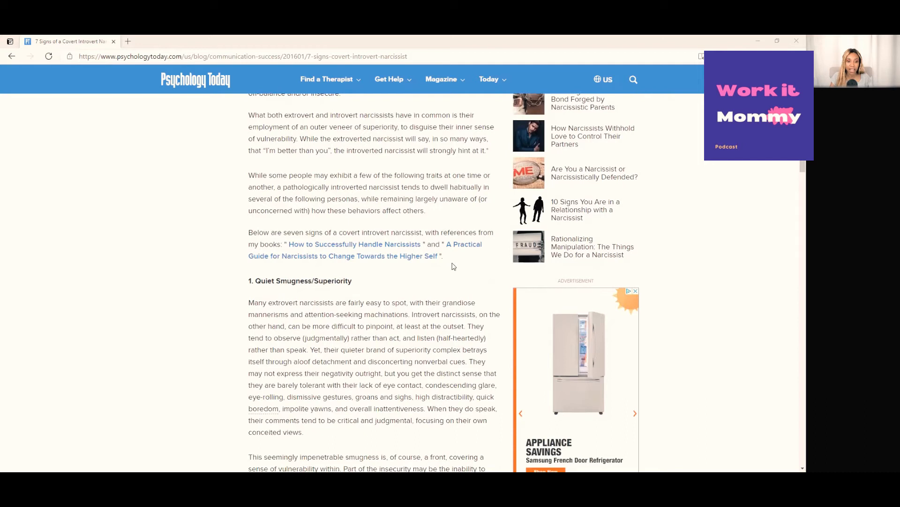
scroll(down, 3)
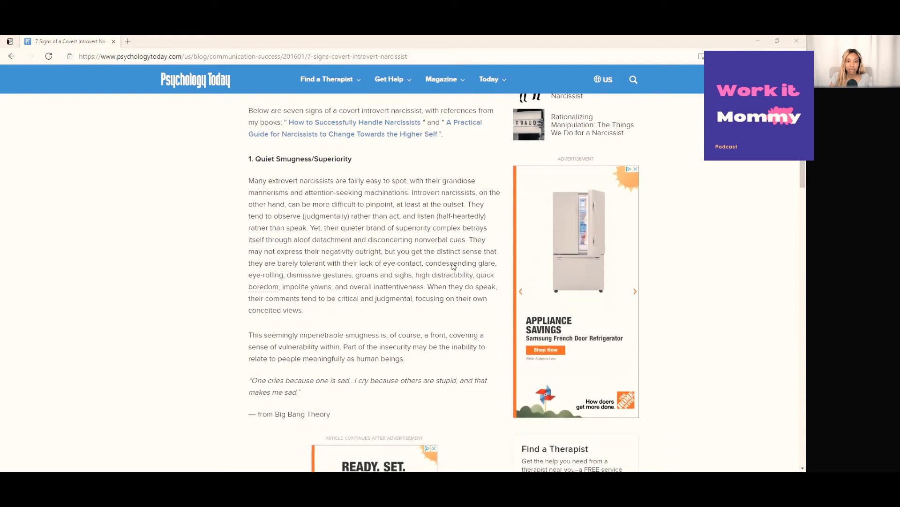
mouse_move(500, 256)
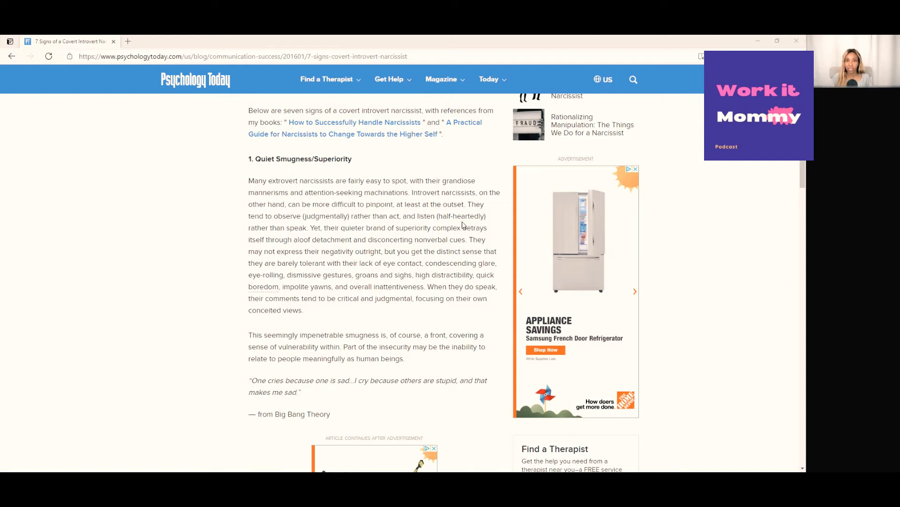
mouse_move(405, 252)
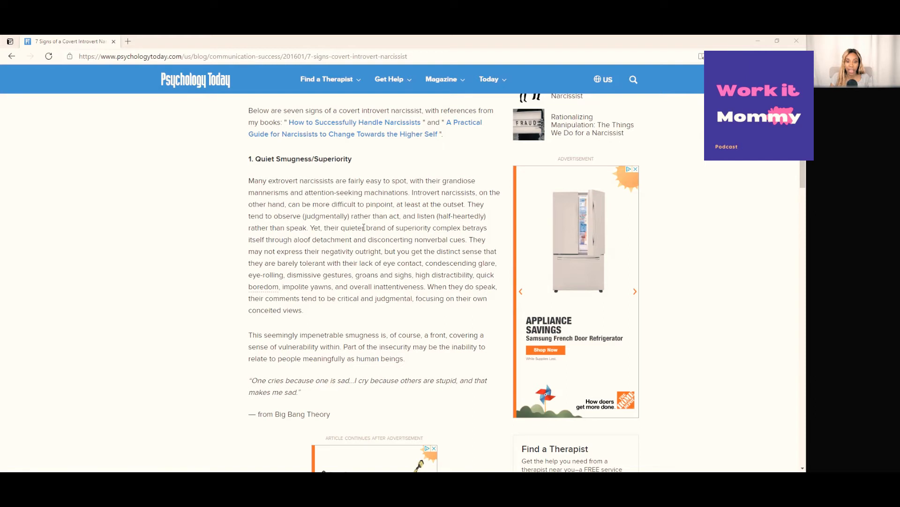
mouse_move(325, 233)
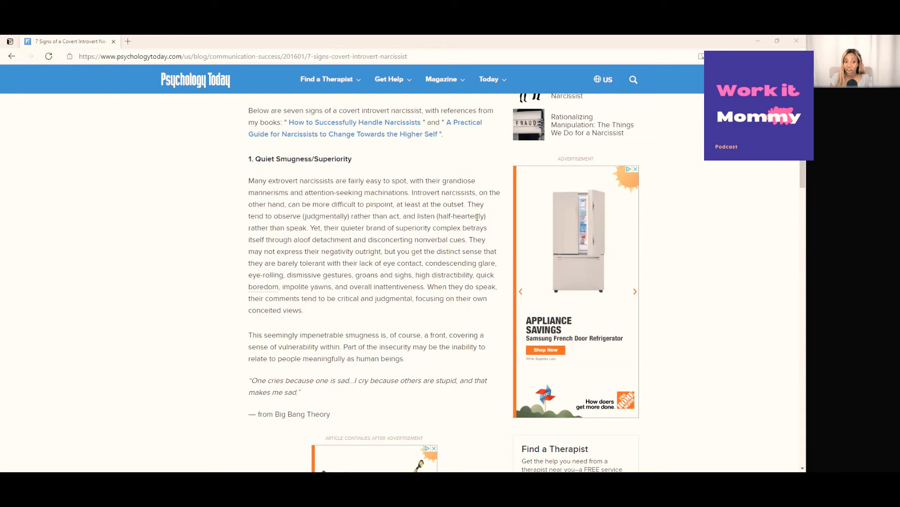
mouse_move(295, 248)
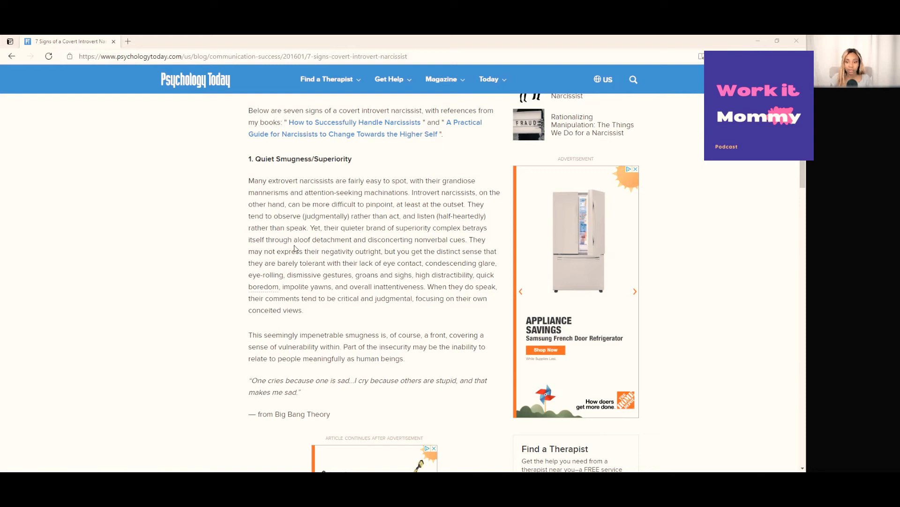
mouse_move(487, 251)
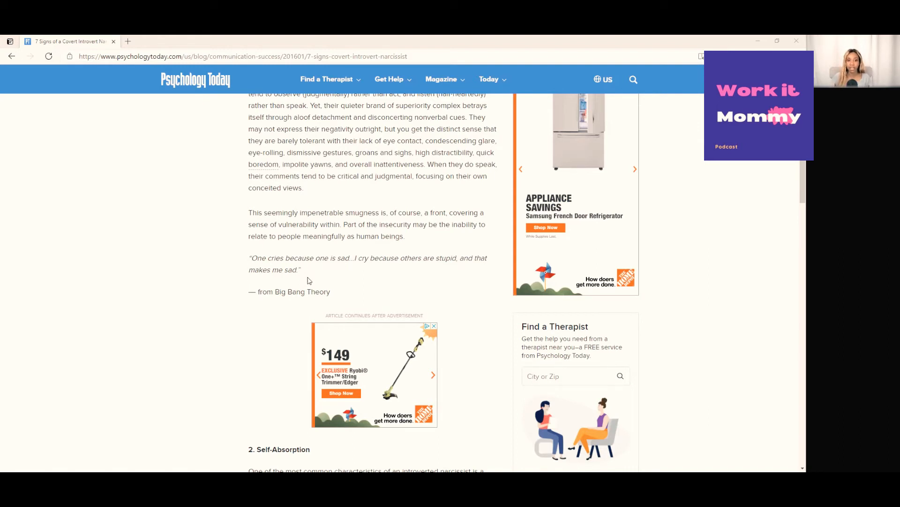
mouse_move(304, 281)
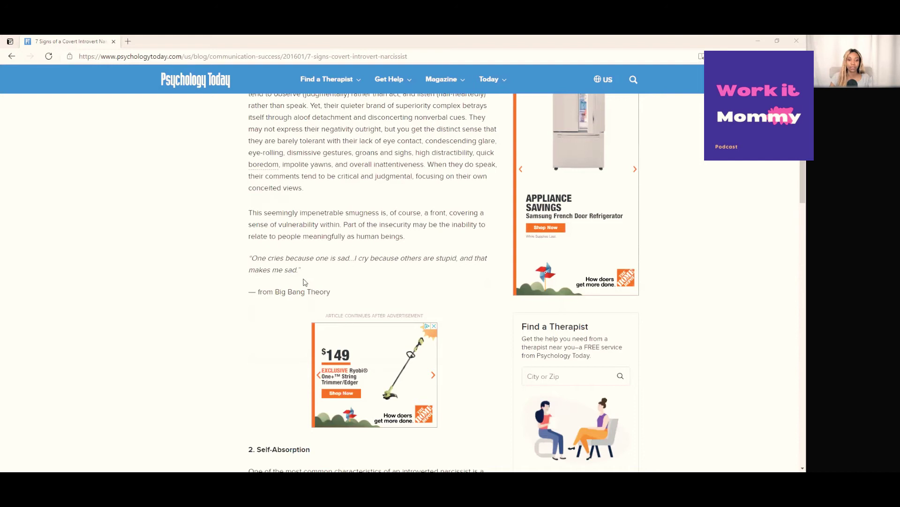
scroll(down, 3)
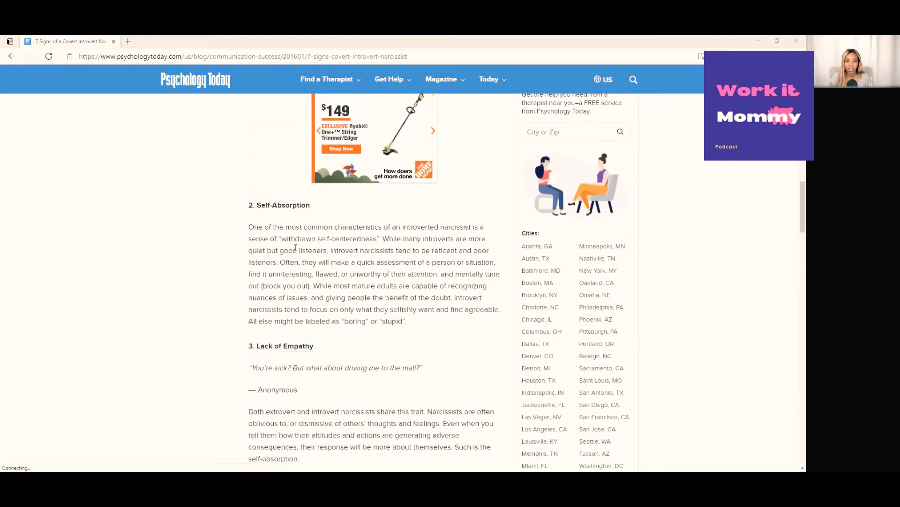
scroll(down, 3)
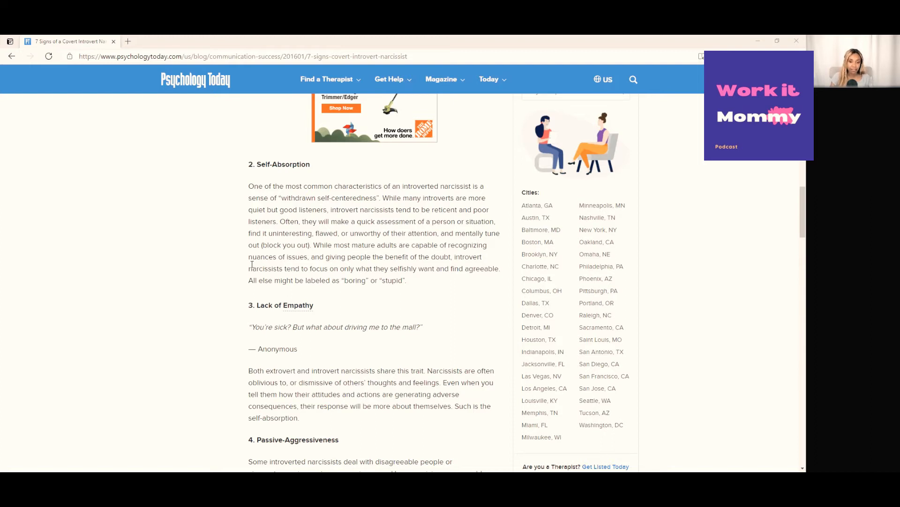
scroll(down, 3)
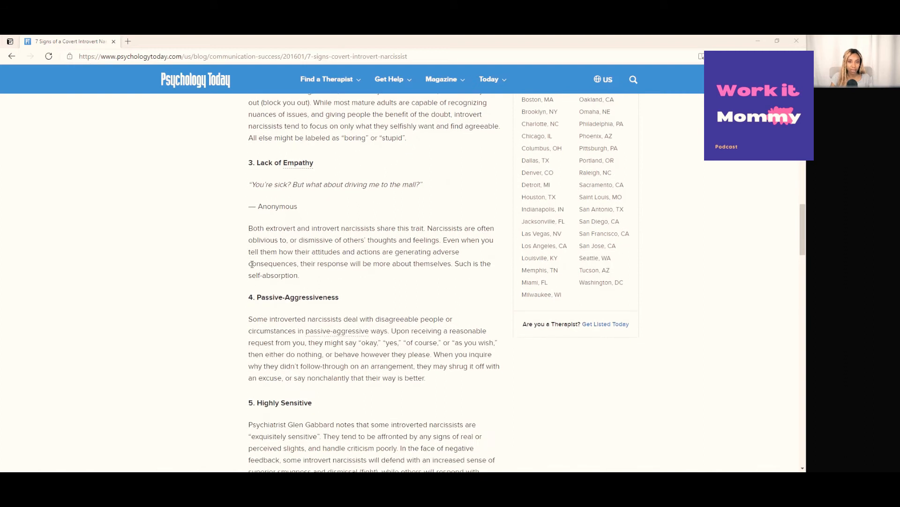
mouse_move(252, 268)
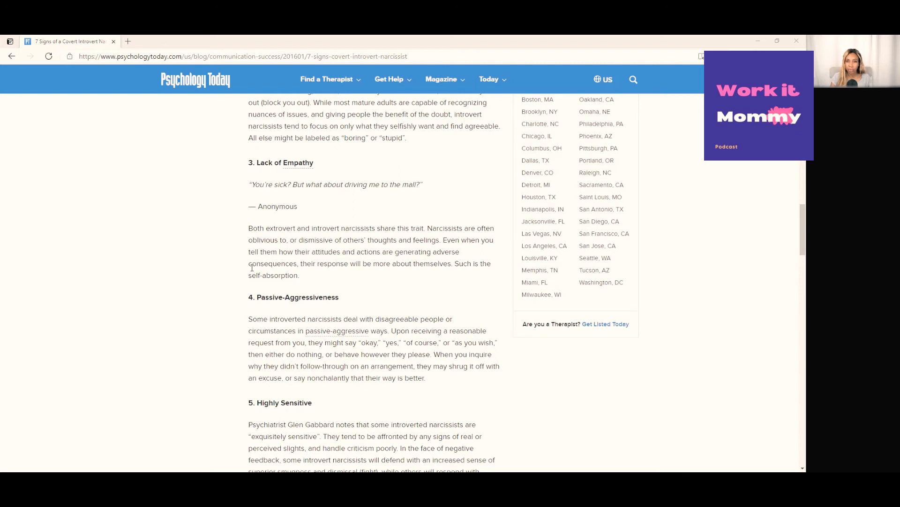
mouse_move(261, 268)
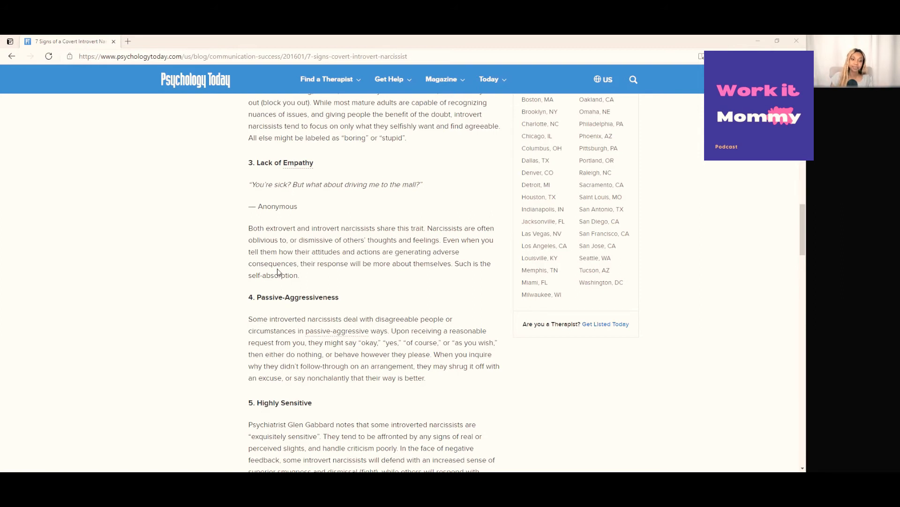
scroll(down, 3)
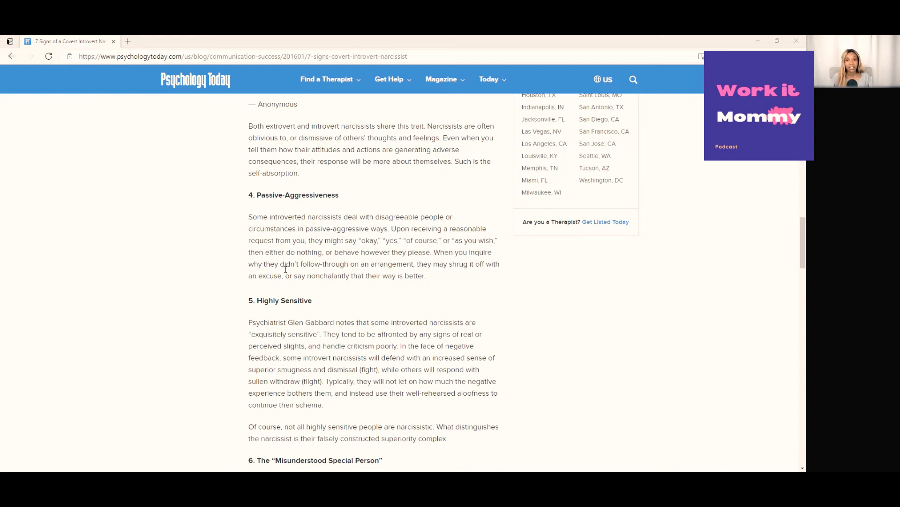
scroll(down, 3)
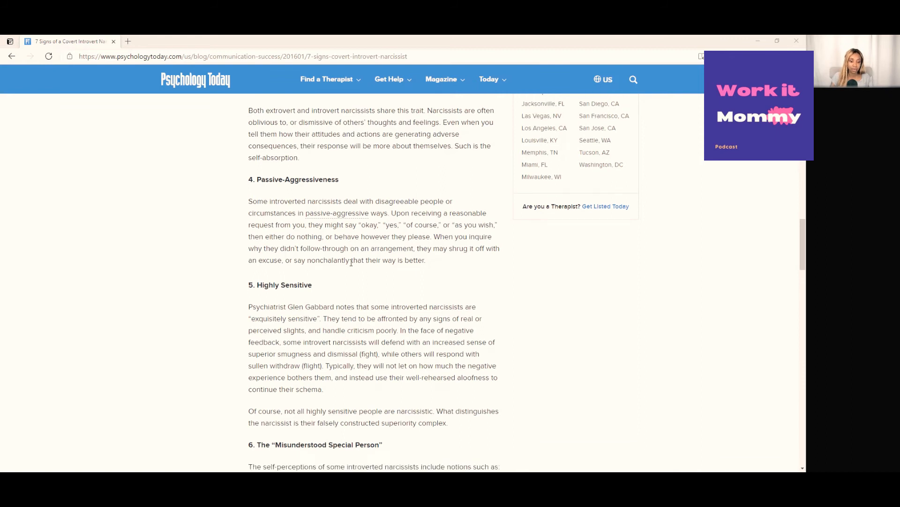
scroll(down, 3)
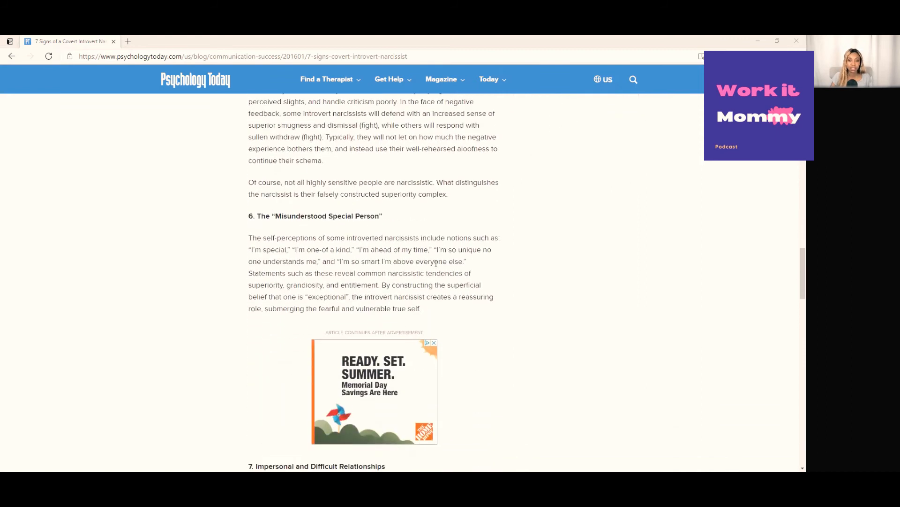
scroll(down, 3)
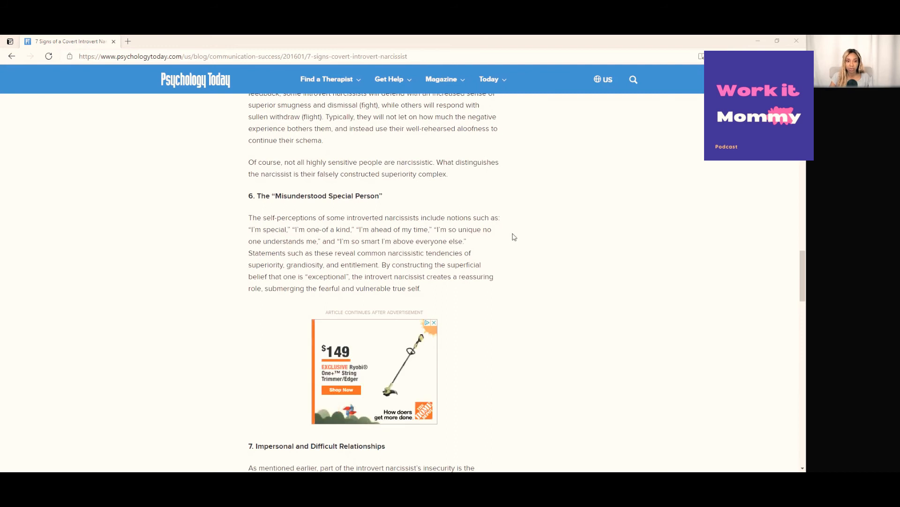
scroll(down, 3)
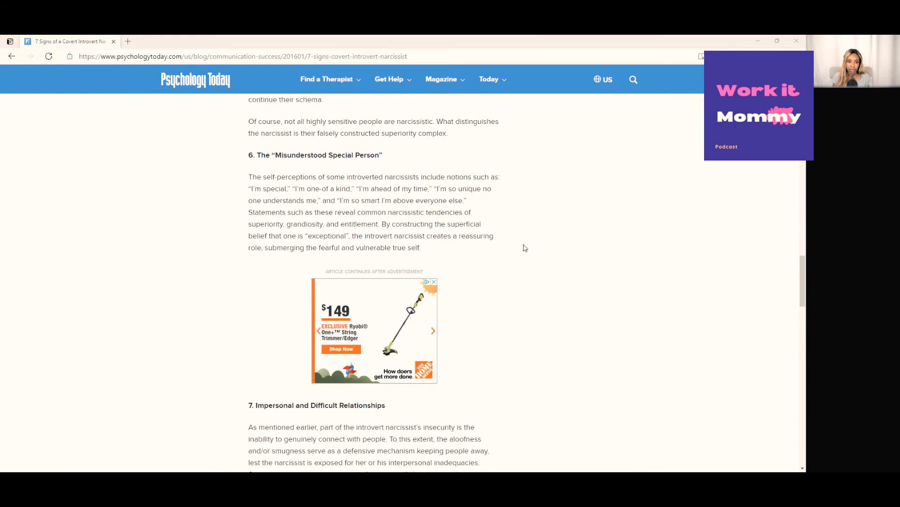
scroll(down, 3)
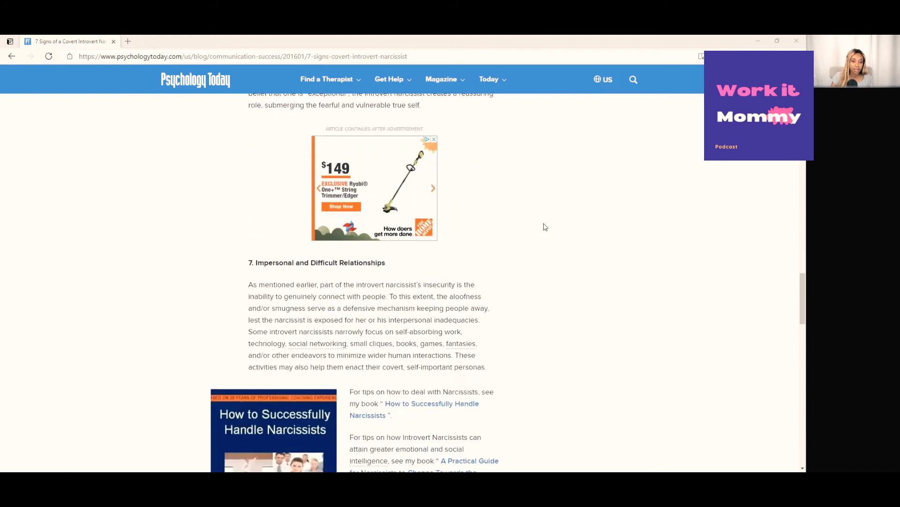
scroll(down, 3)
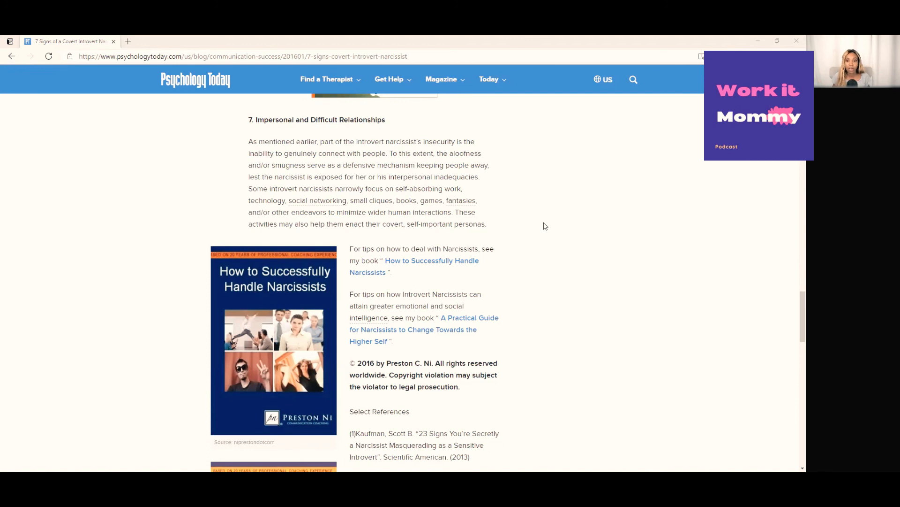
mouse_move(637, 203)
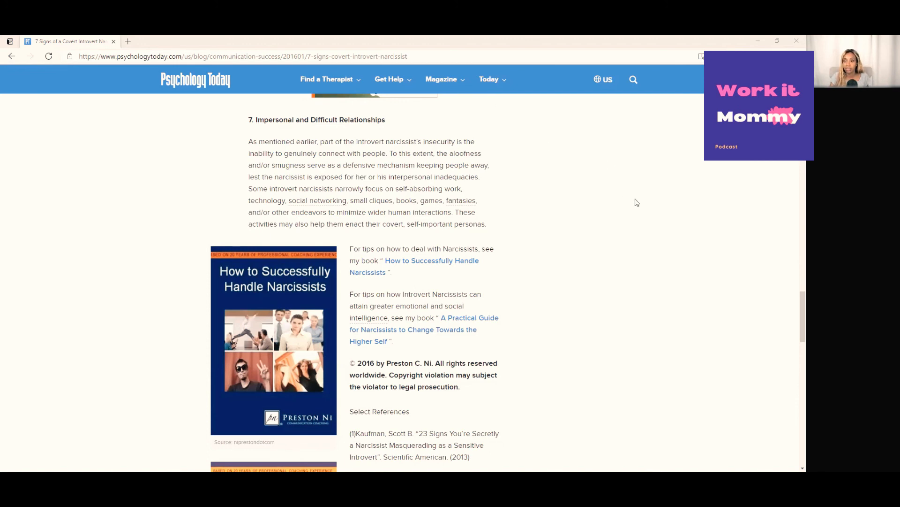
mouse_move(655, 241)
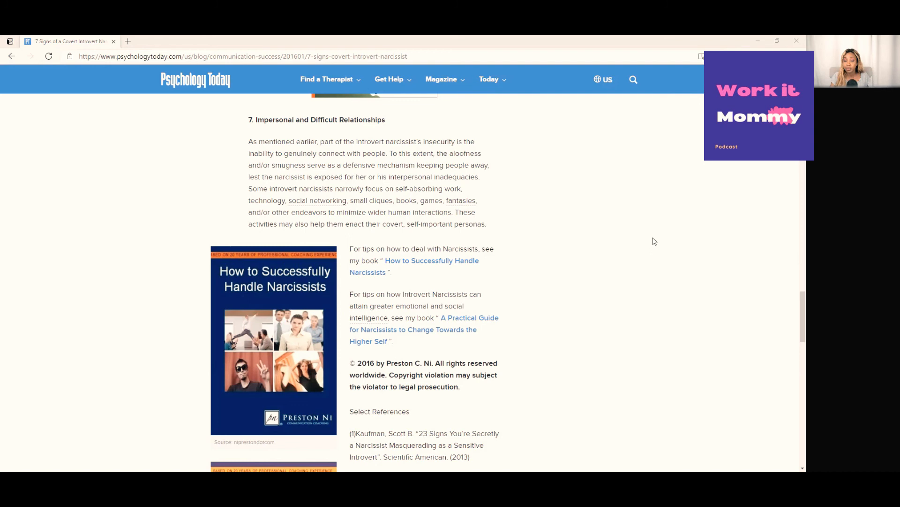